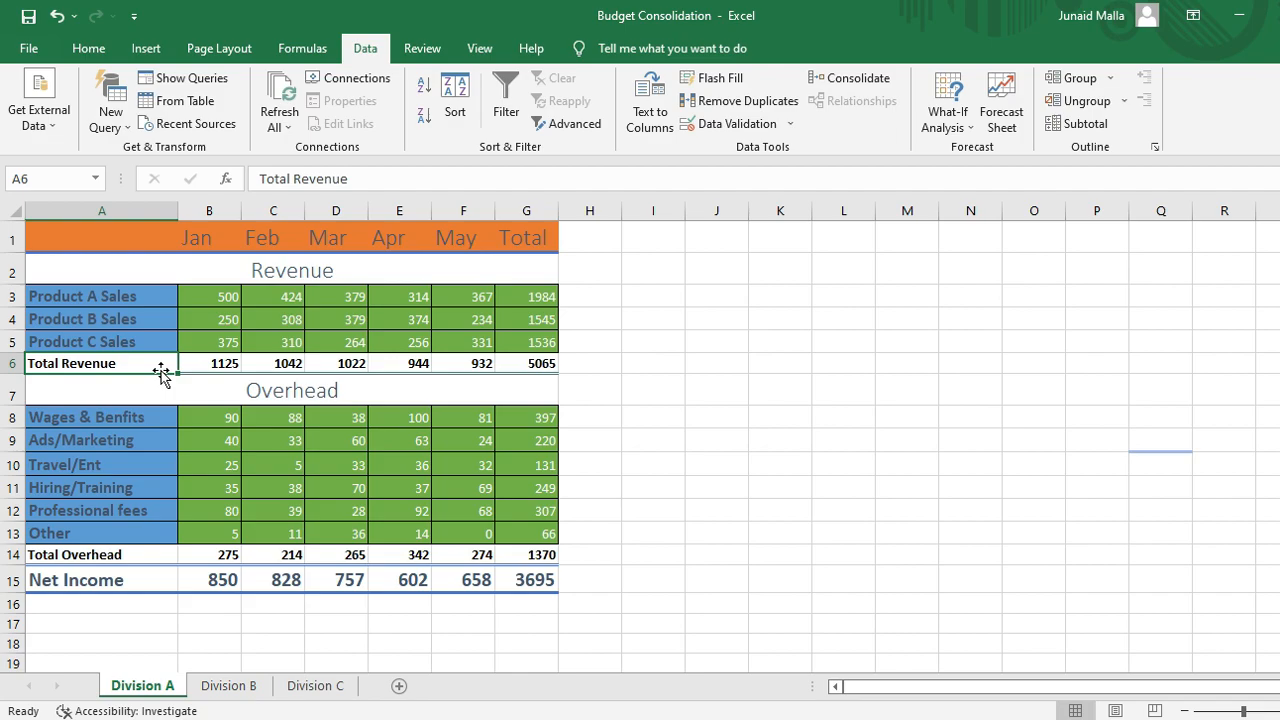
mouse_move(120, 490)
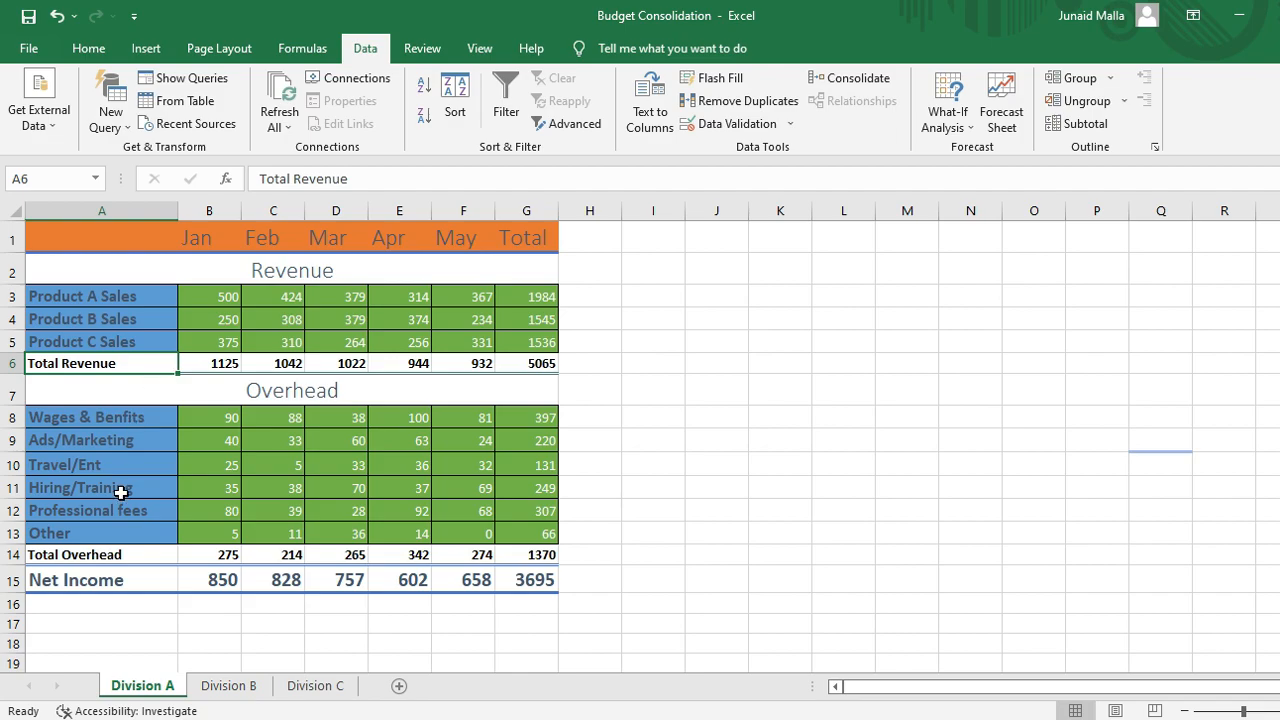
mouse_move(103, 295)
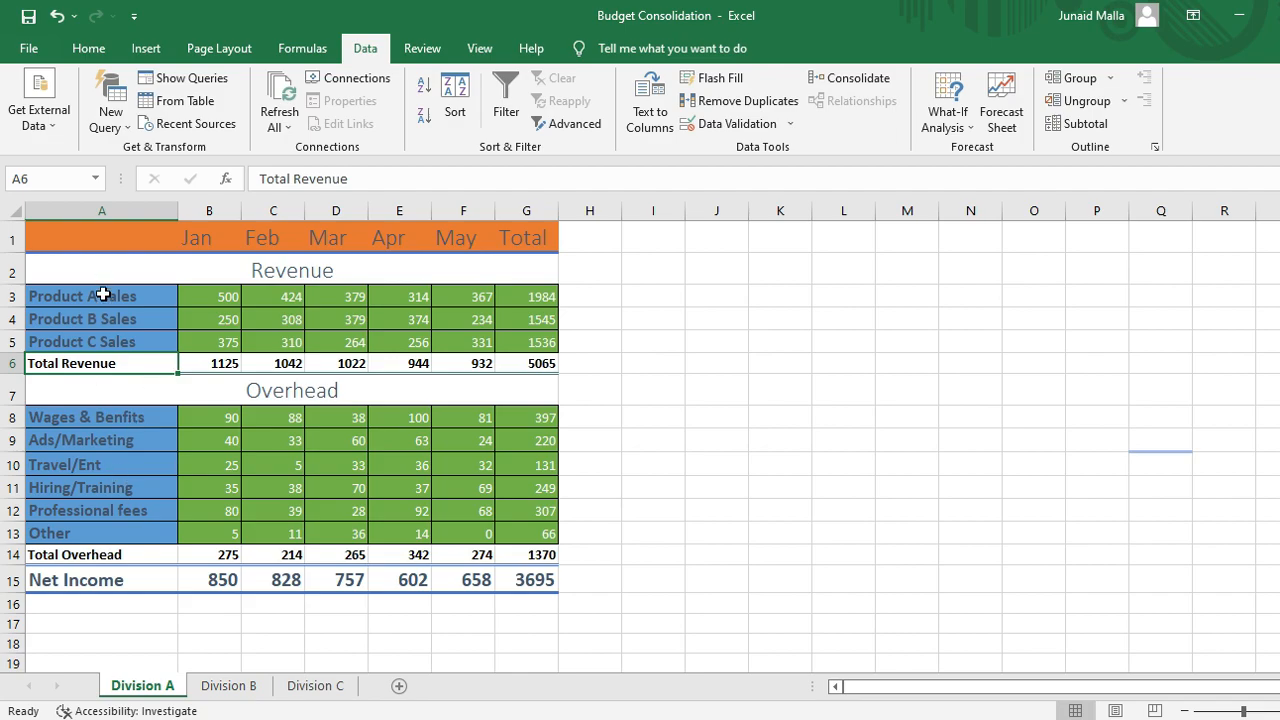
Review the Division B and Division C income statement sheets before consolidating
click(228, 685)
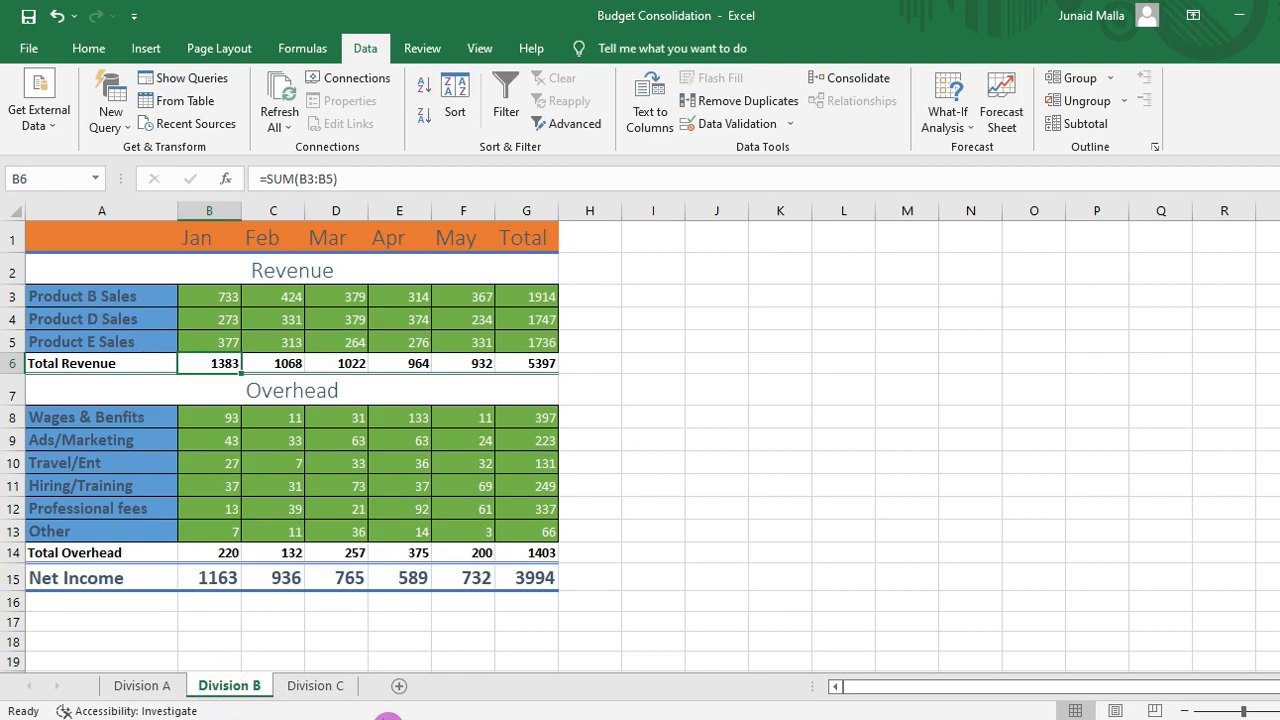
click(315, 685)
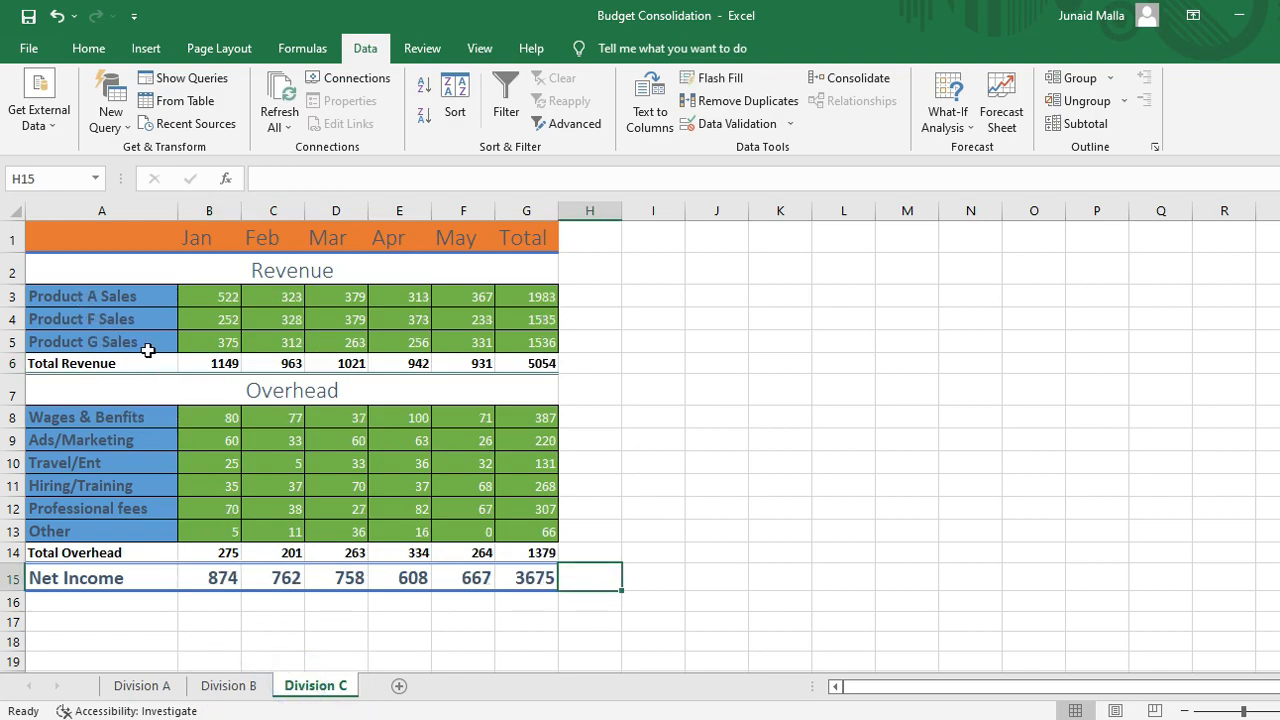
mouse_move(133, 289)
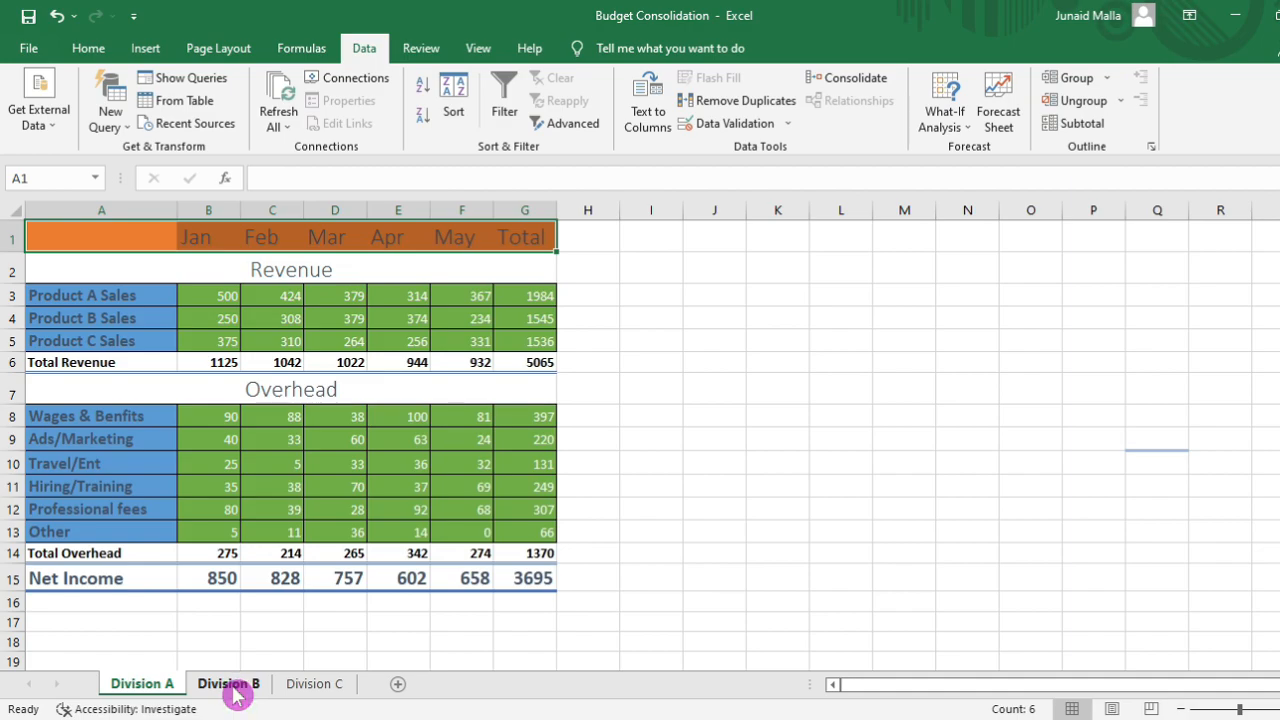
click(228, 683)
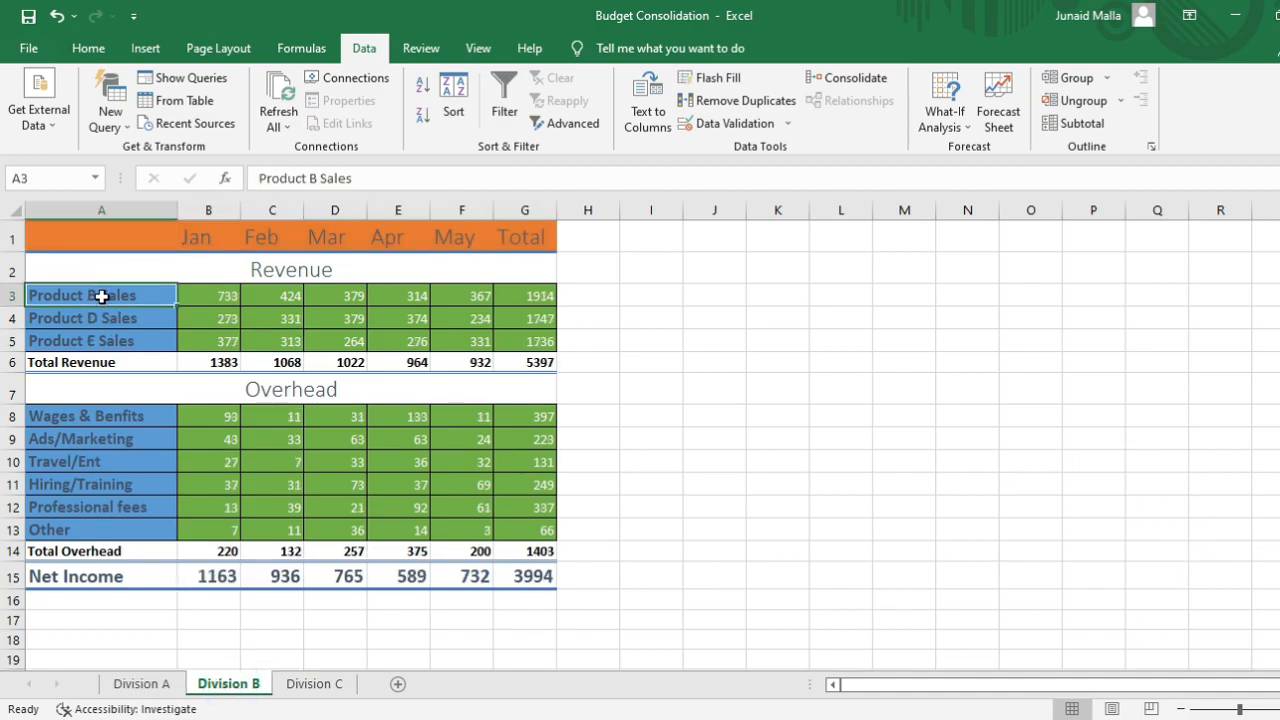
drag(101, 295, 101, 341)
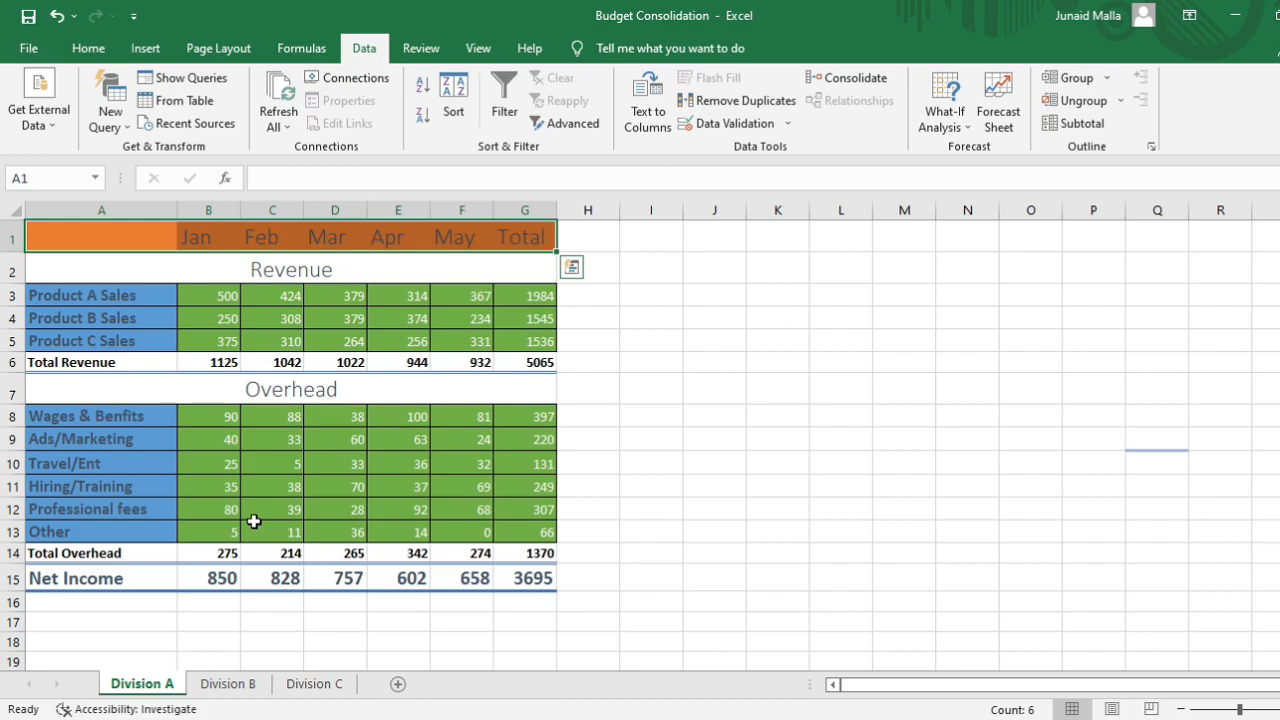
mouse_move(408, 661)
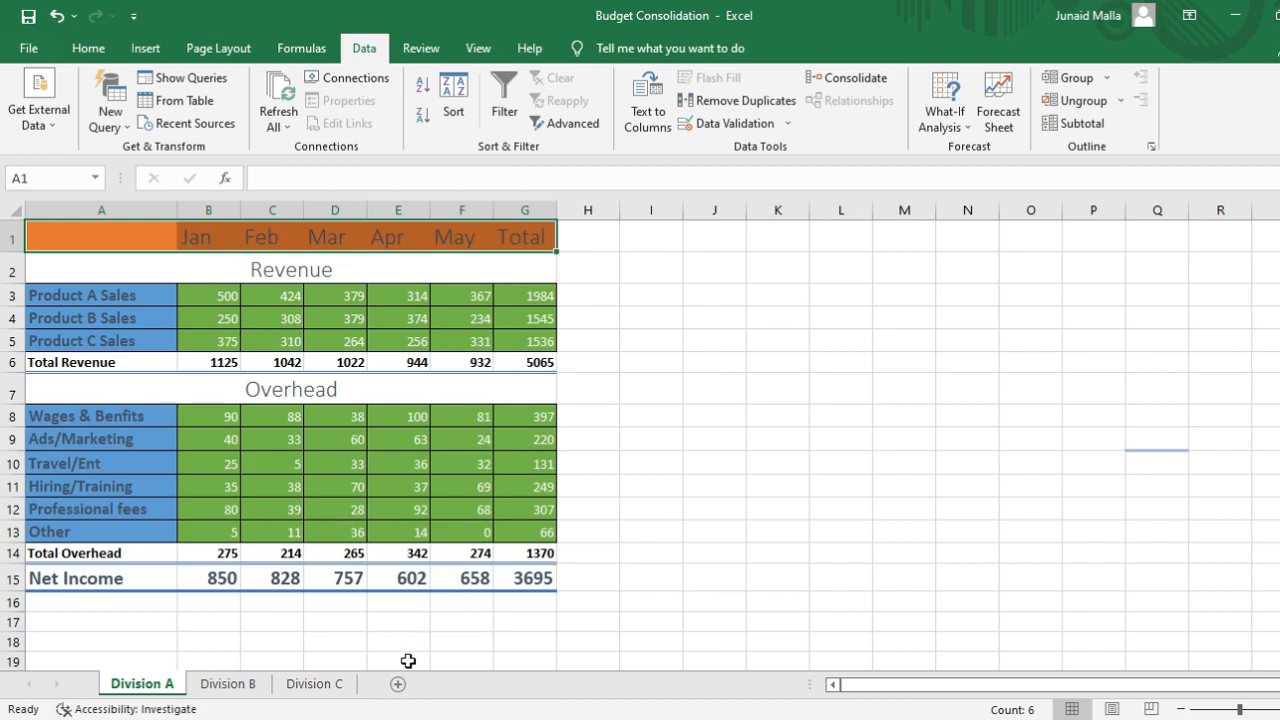
Add a new blank worksheet and start a Consolidate with Sum as the function
click(397, 684)
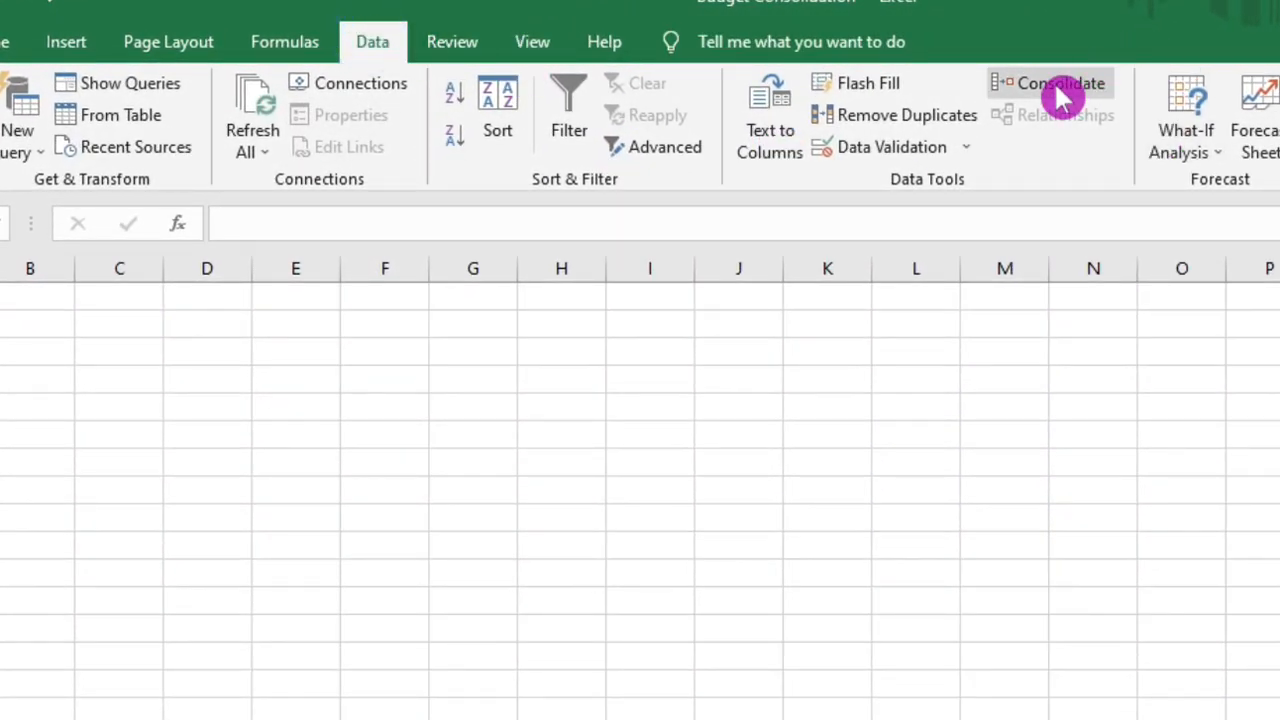
mouse_move(1060, 90)
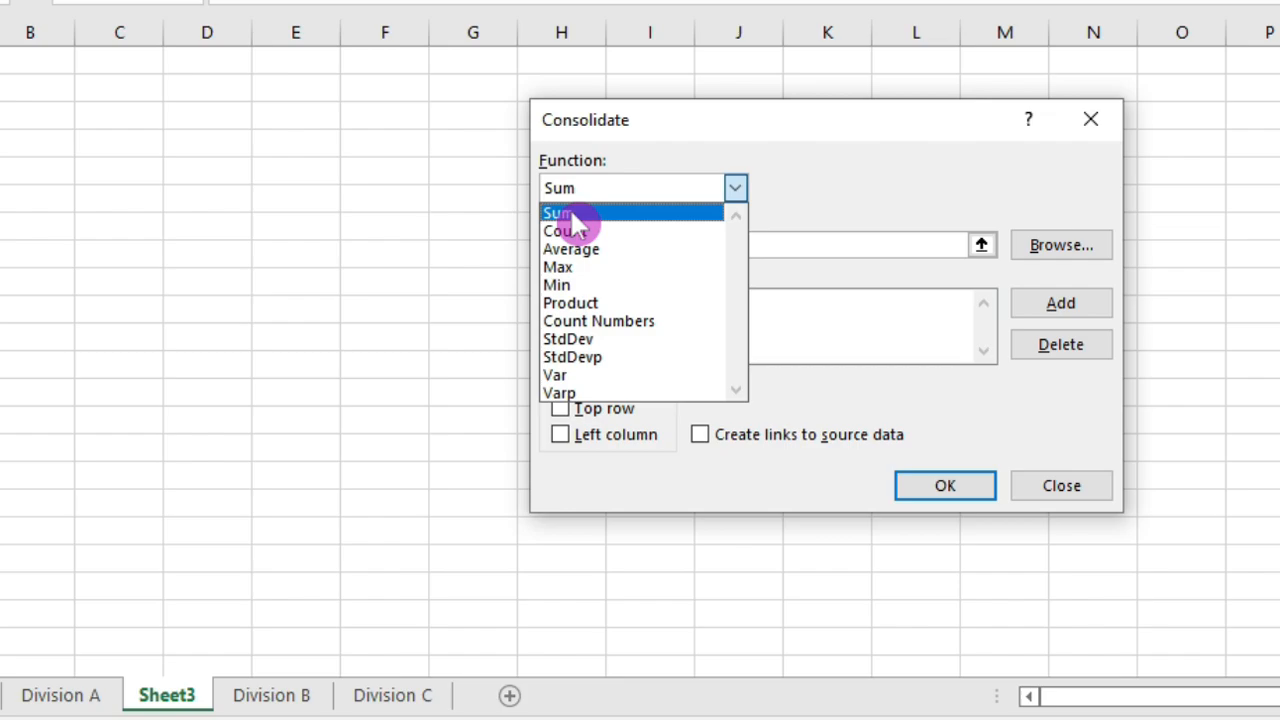
click(558, 211)
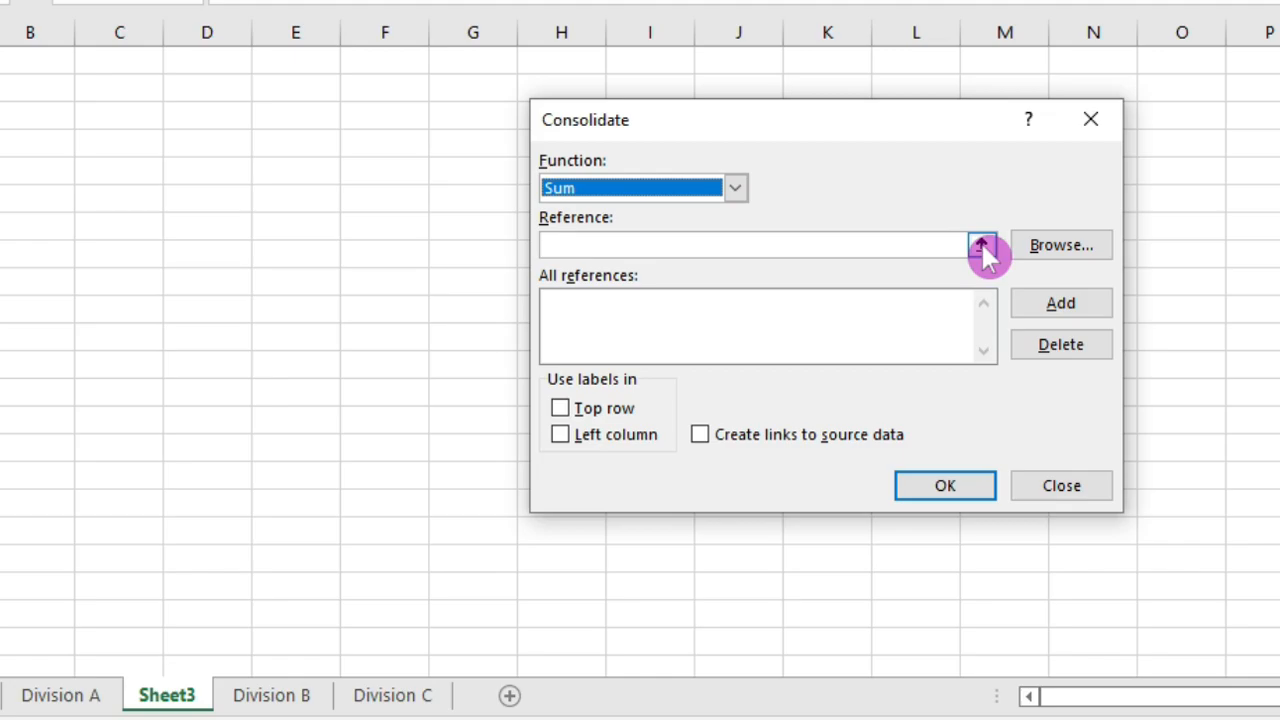
click(982, 245)
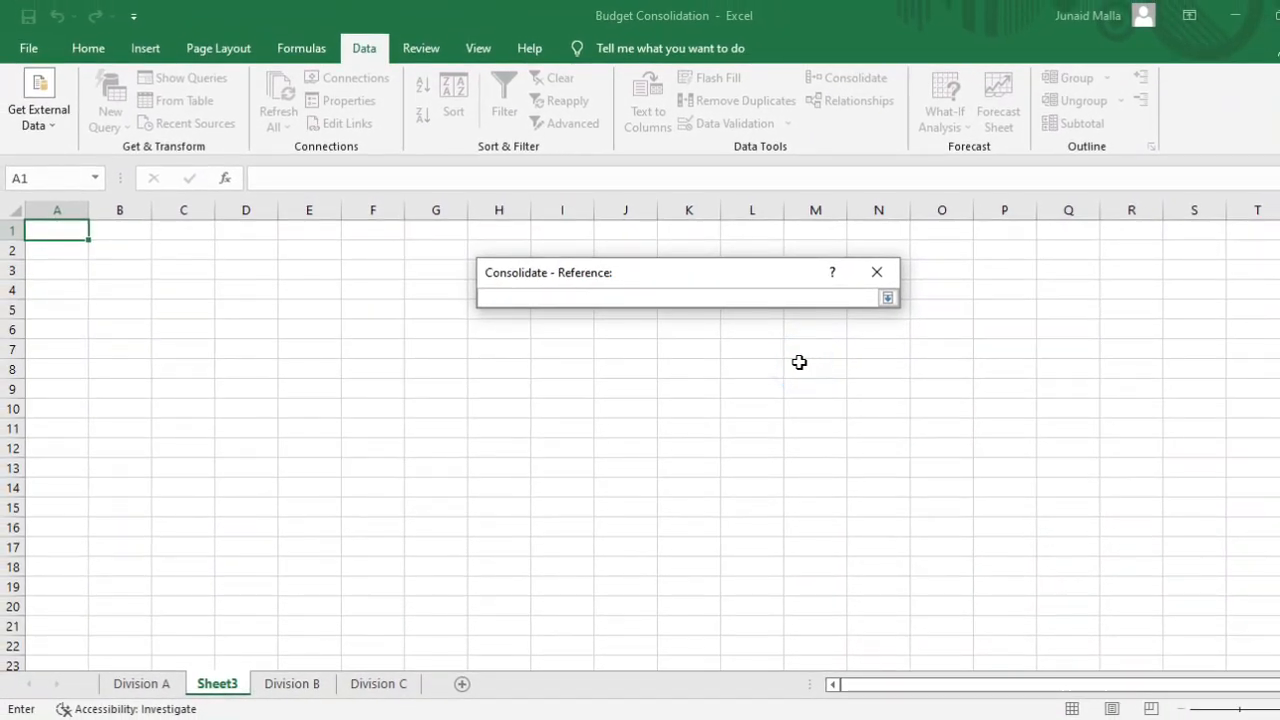
Add Division A!A1:G15 as the first consolidation source range
click(141, 683)
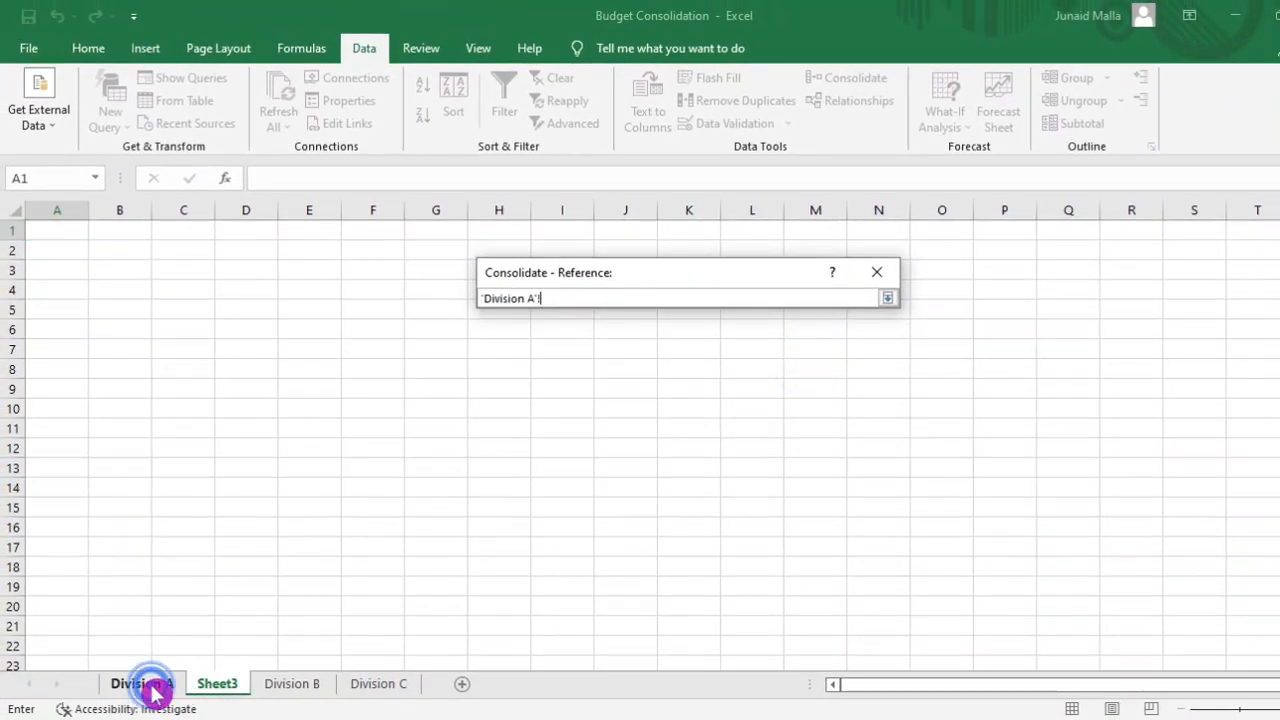
click(141, 683)
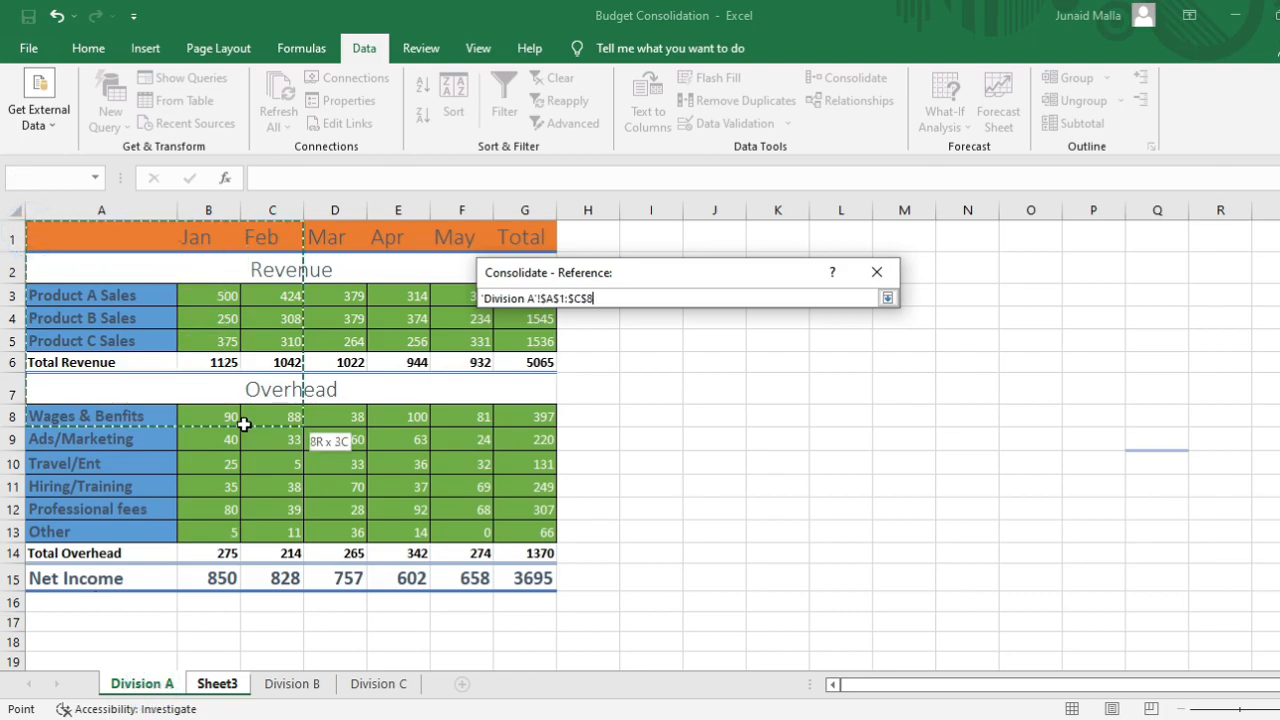
drag(245, 425, 515, 585)
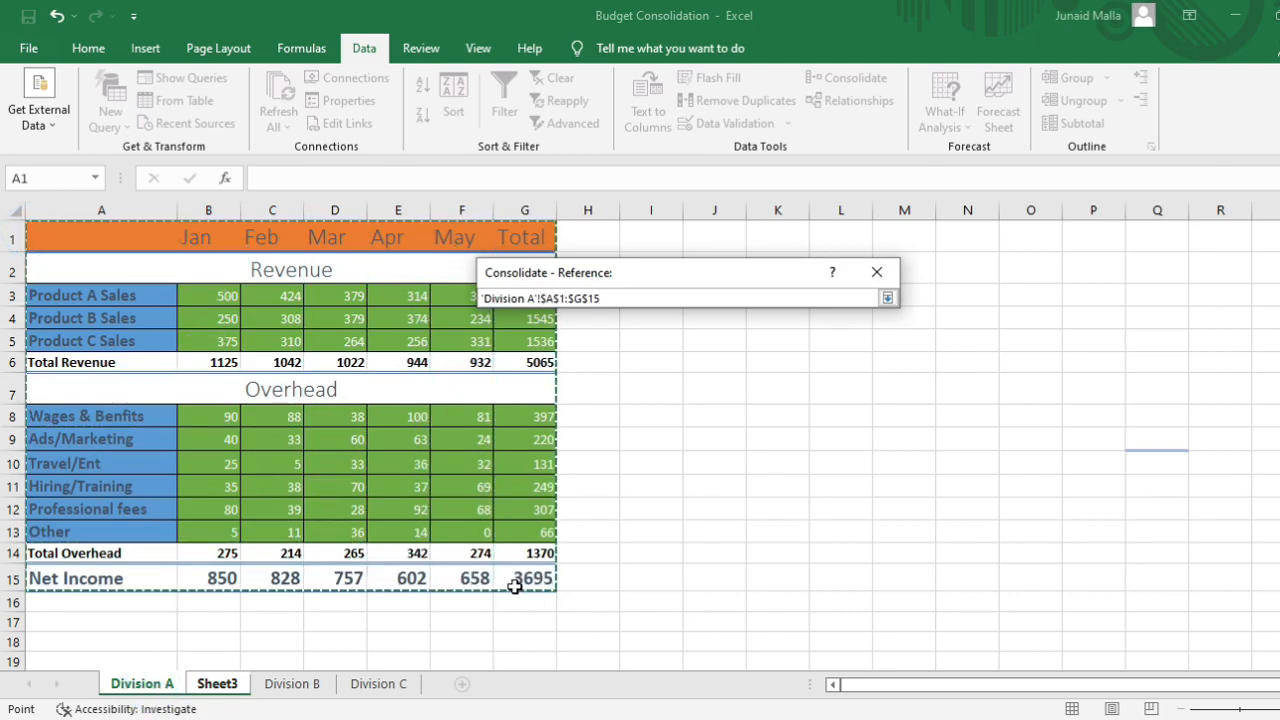
click(886, 304)
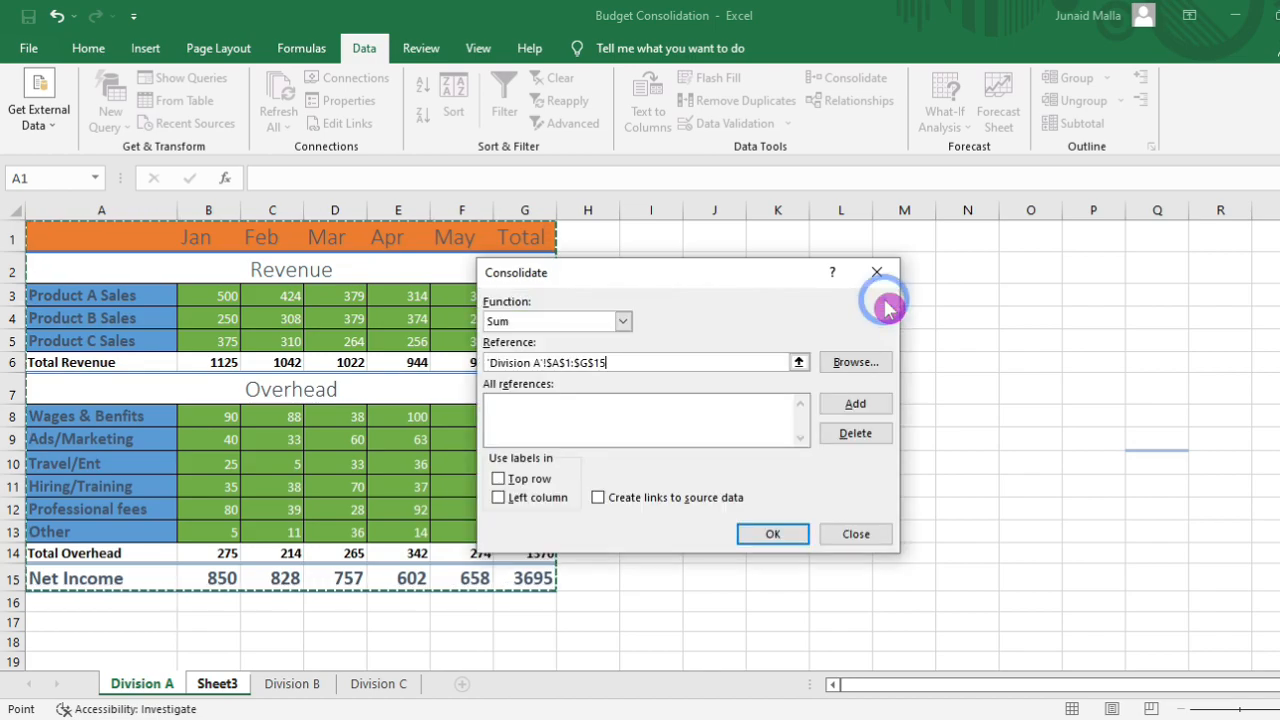
click(854, 403)
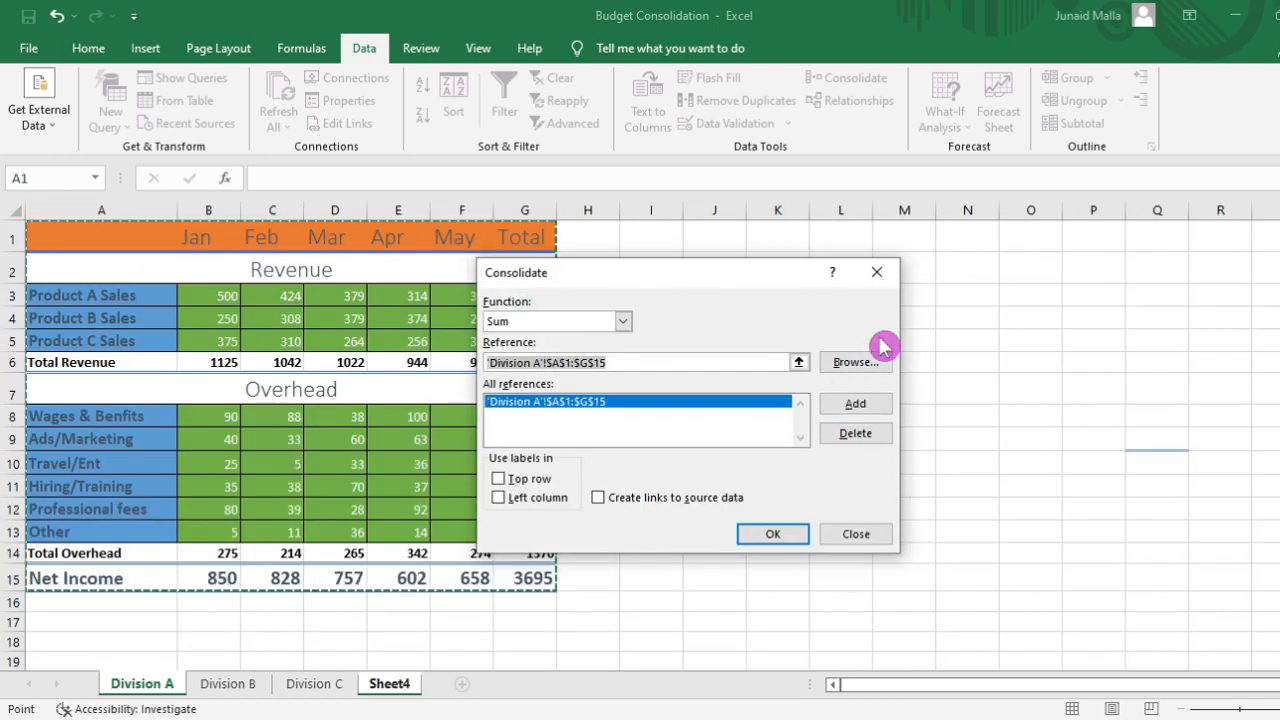
mouse_move(800, 388)
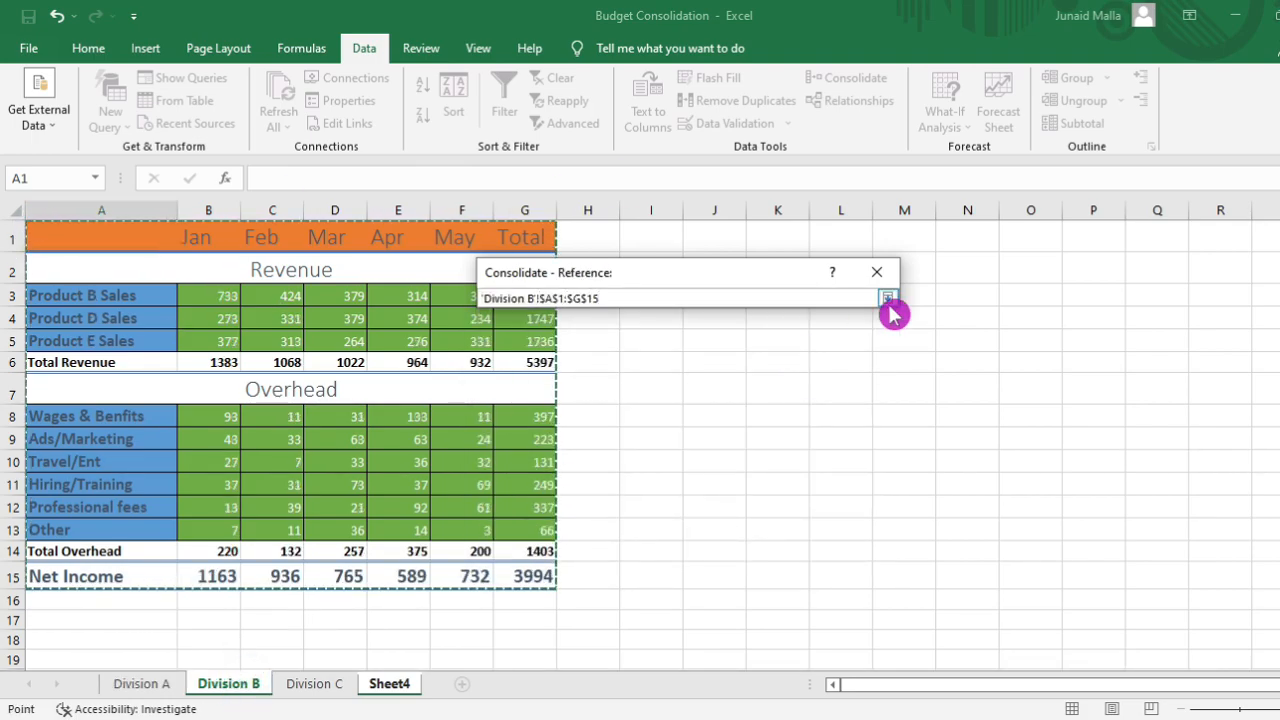
Add Division B's A1:G15 range and begin selecting Division C's table
click(314, 683)
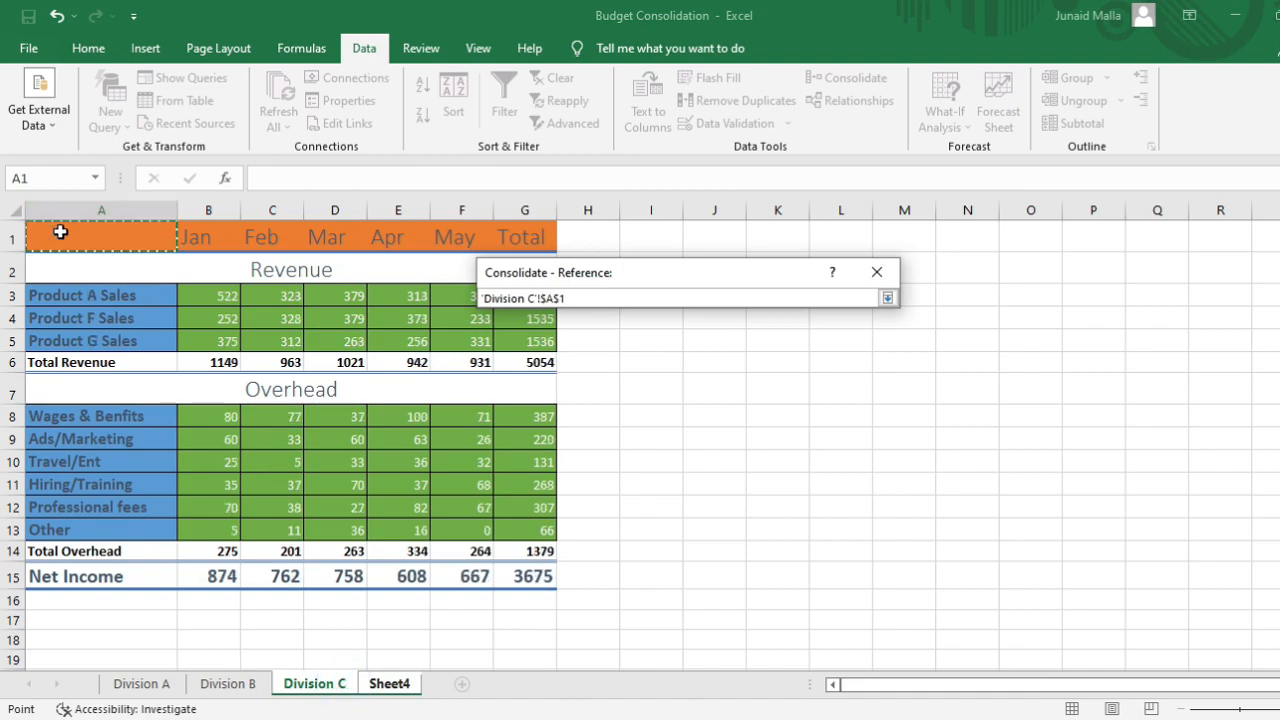
click(887, 298)
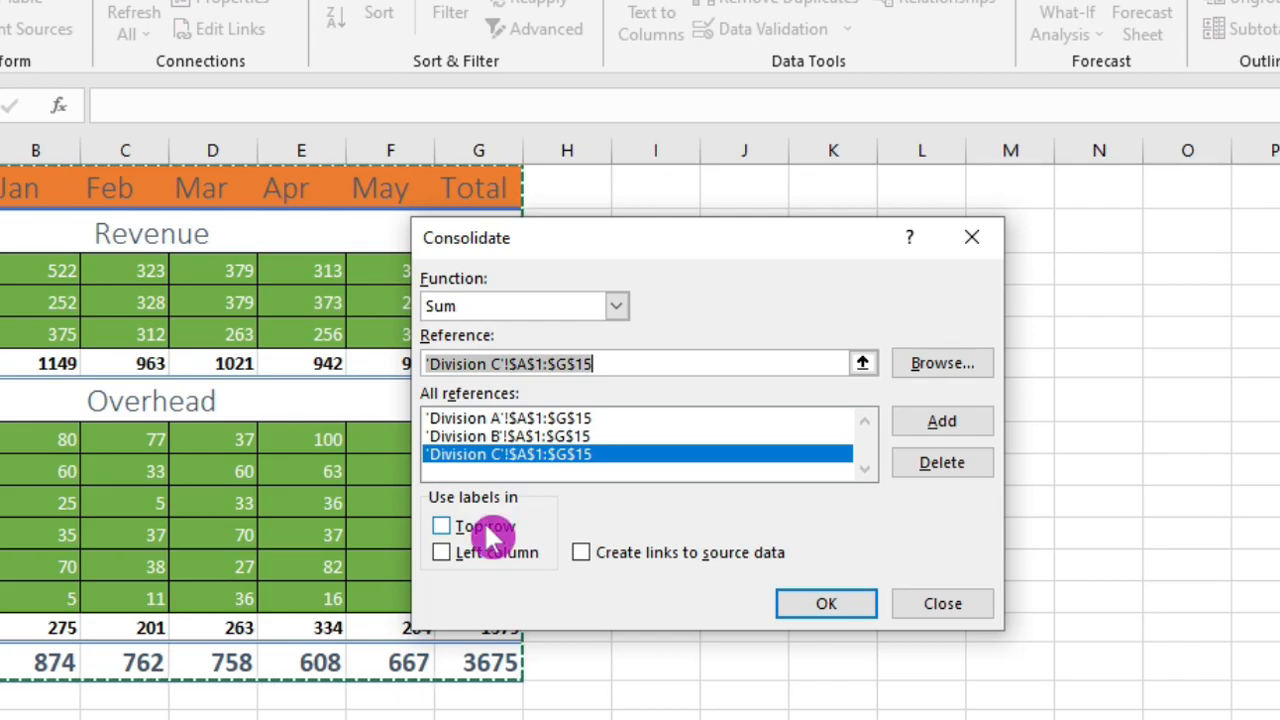
Consolidate with Top row and Left column labels and links to source data, summing all three divisions
click(441, 525)
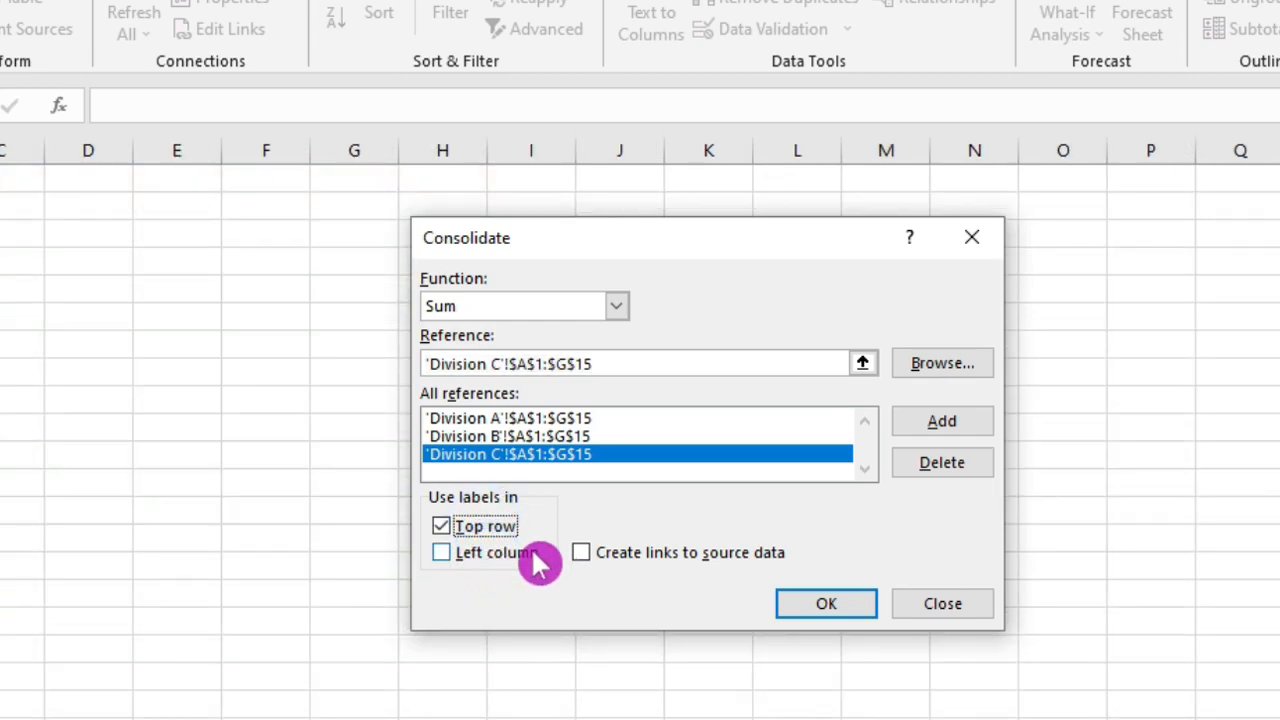
click(441, 552)
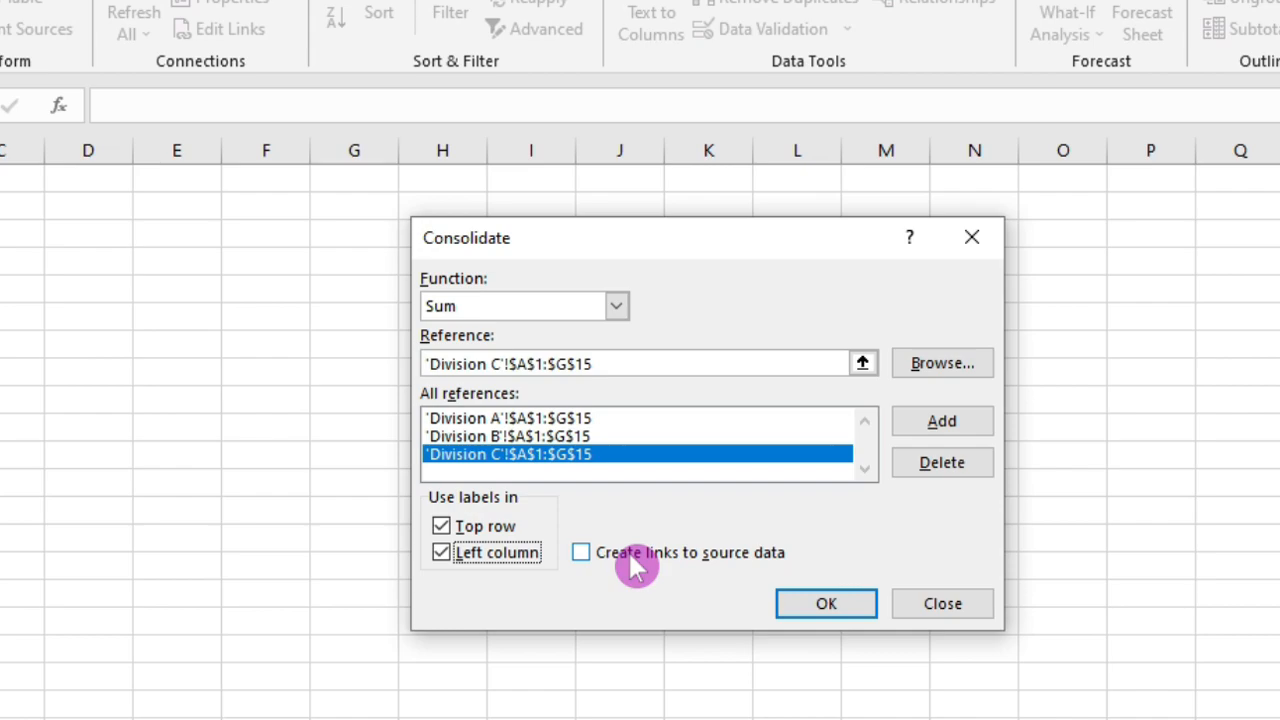
click(581, 552)
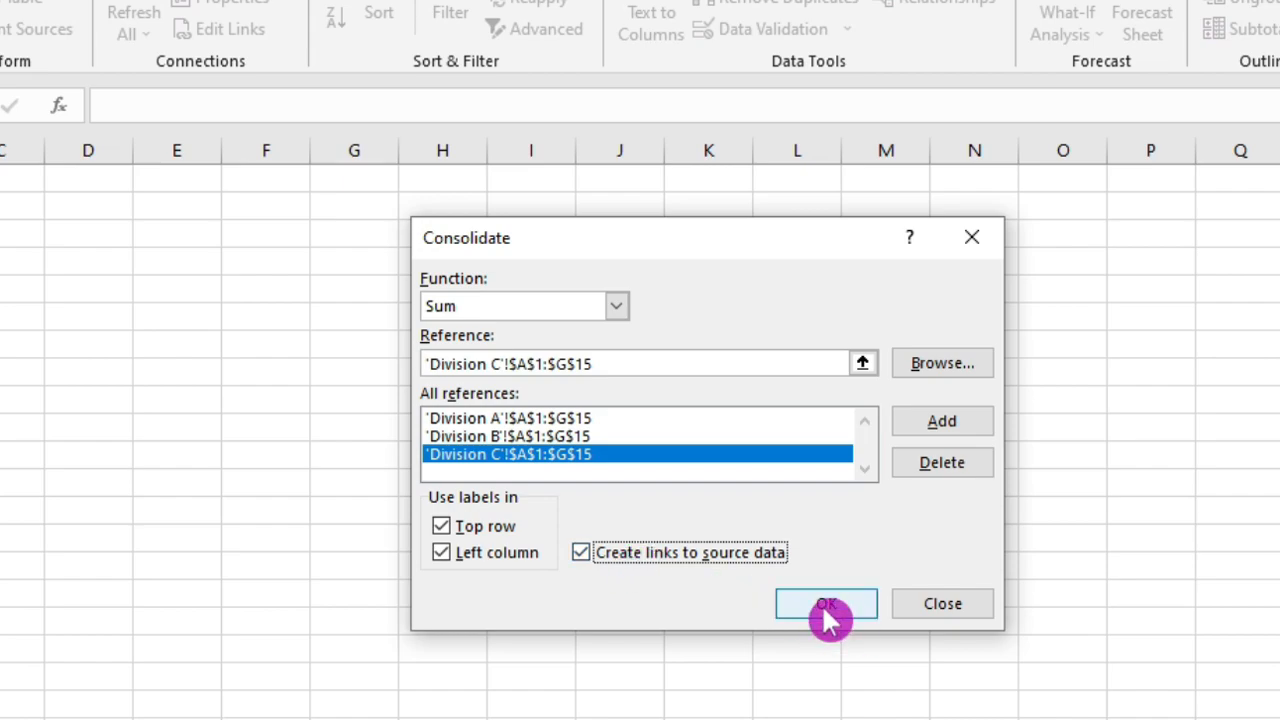
click(825, 603)
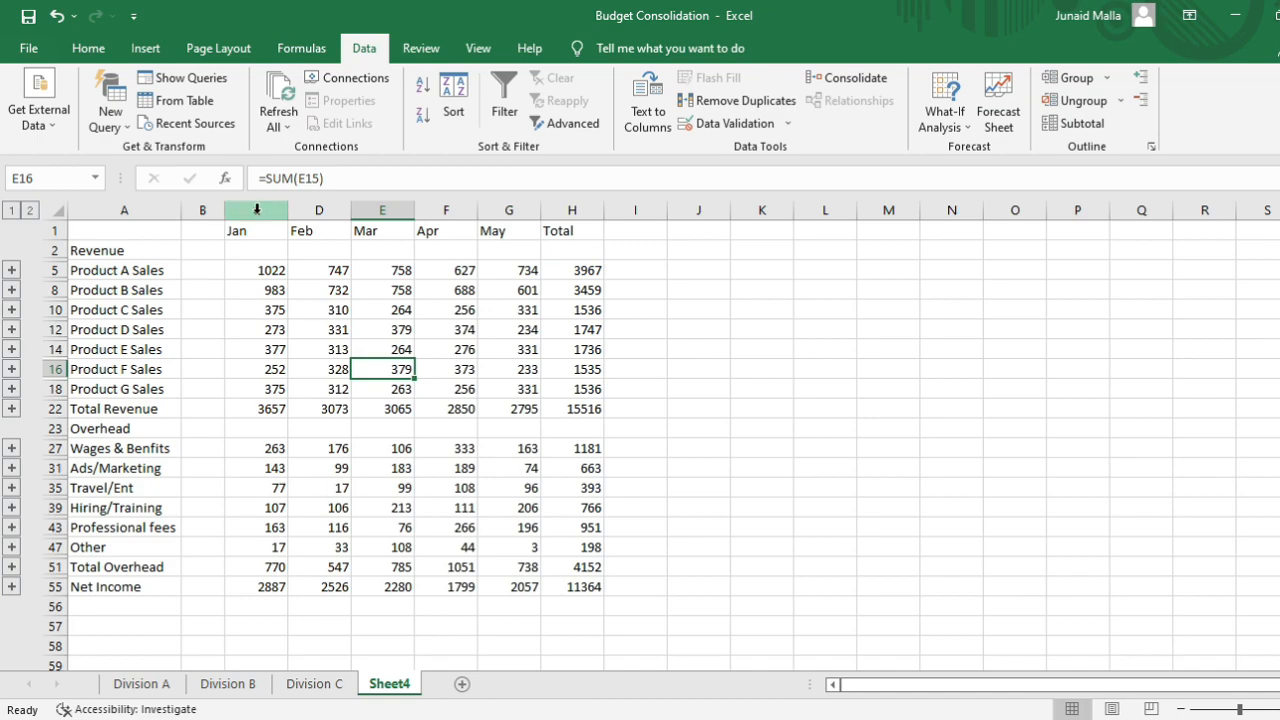
click(374, 407)
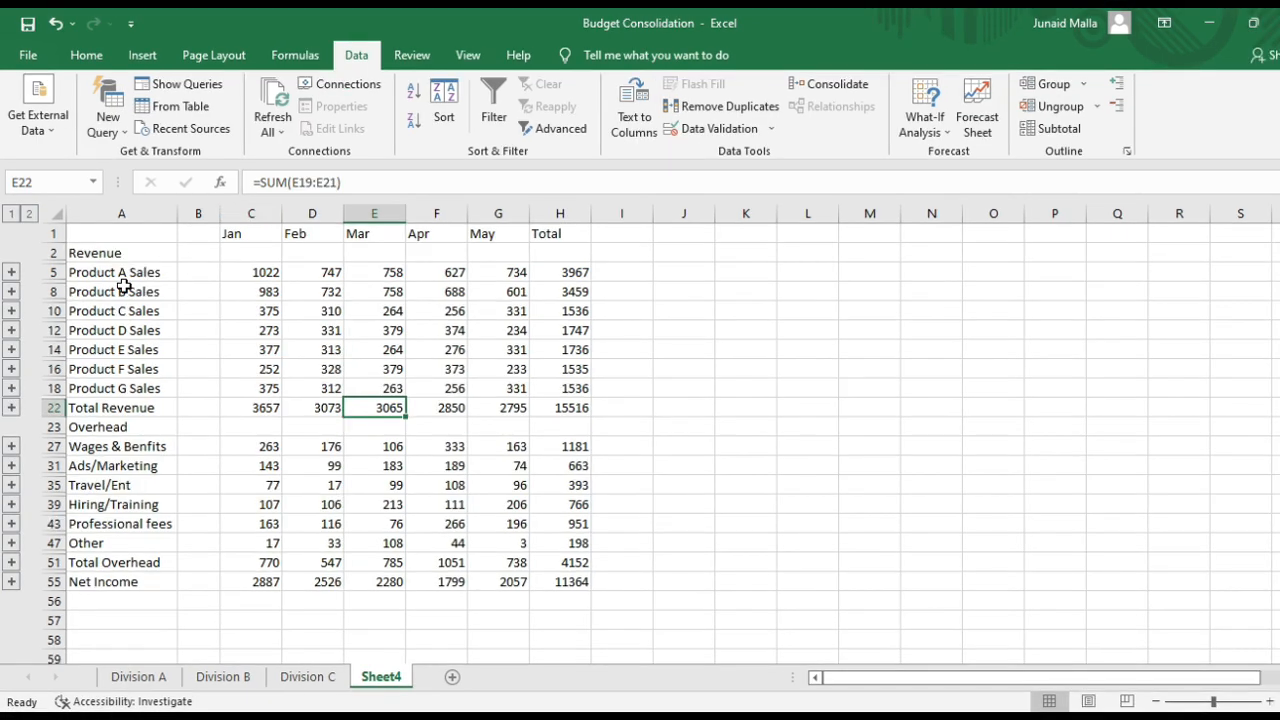
click(121, 272)
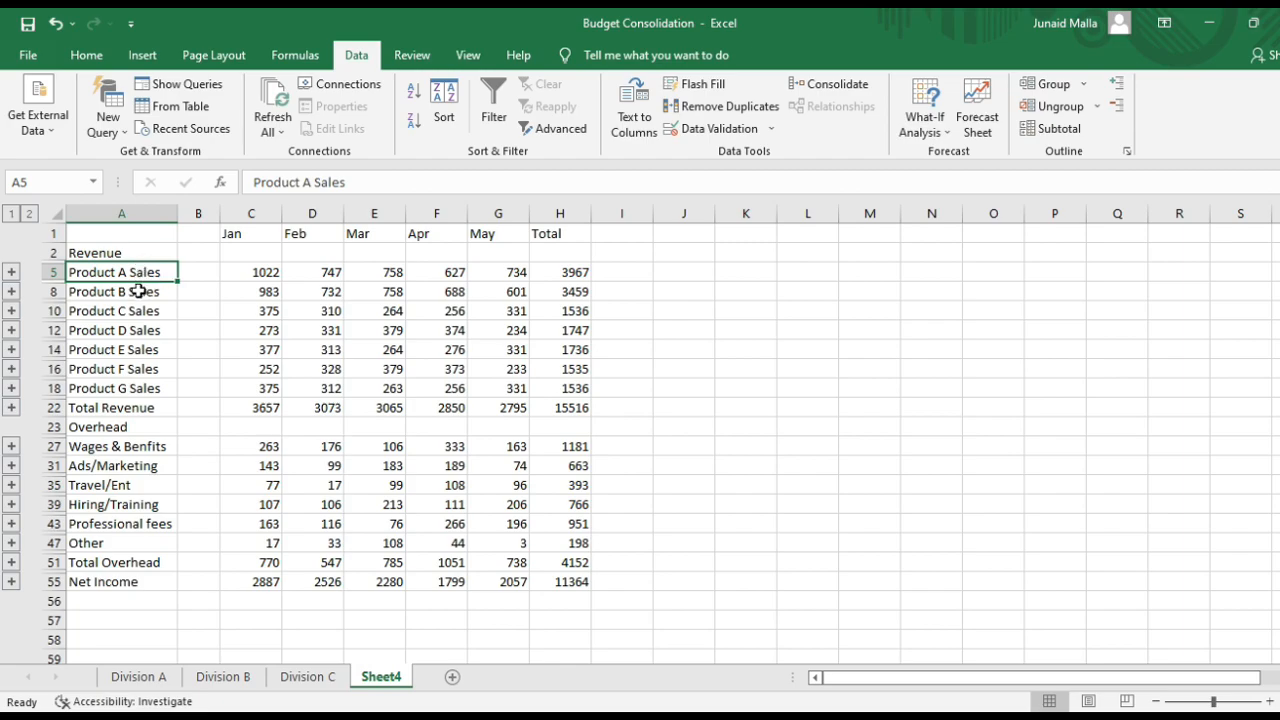
mouse_move(149, 418)
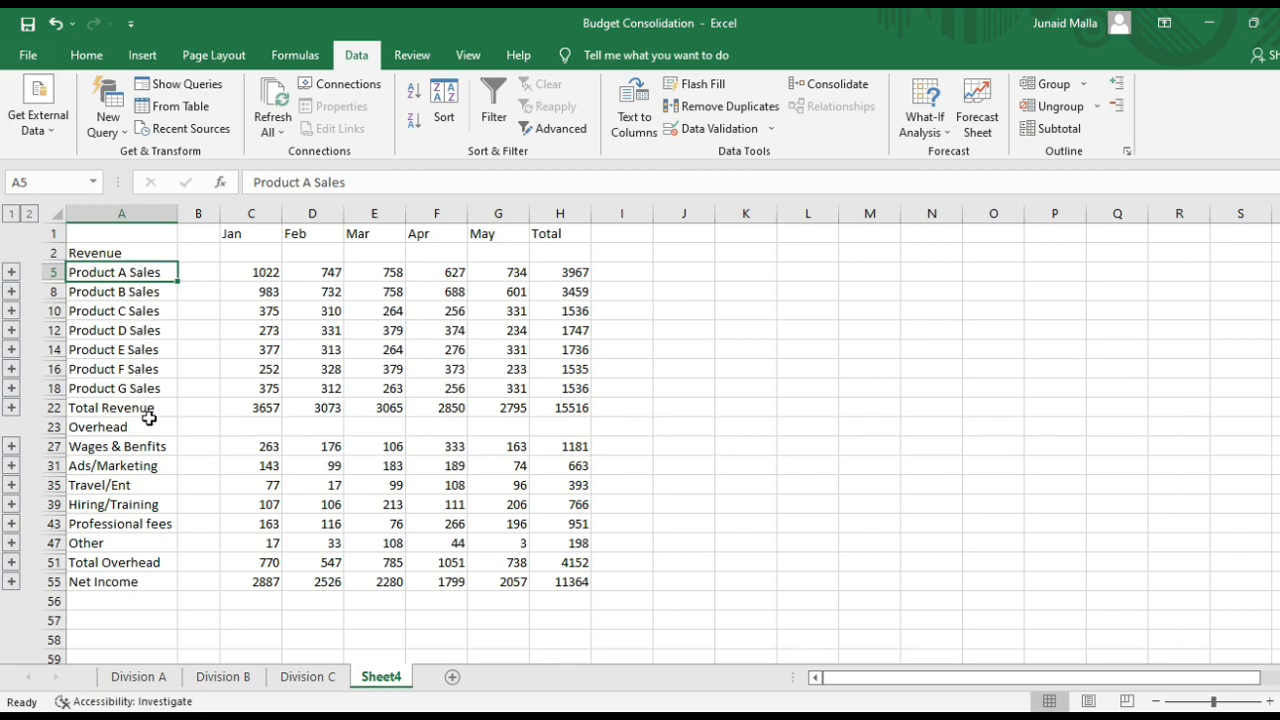
click(110, 407)
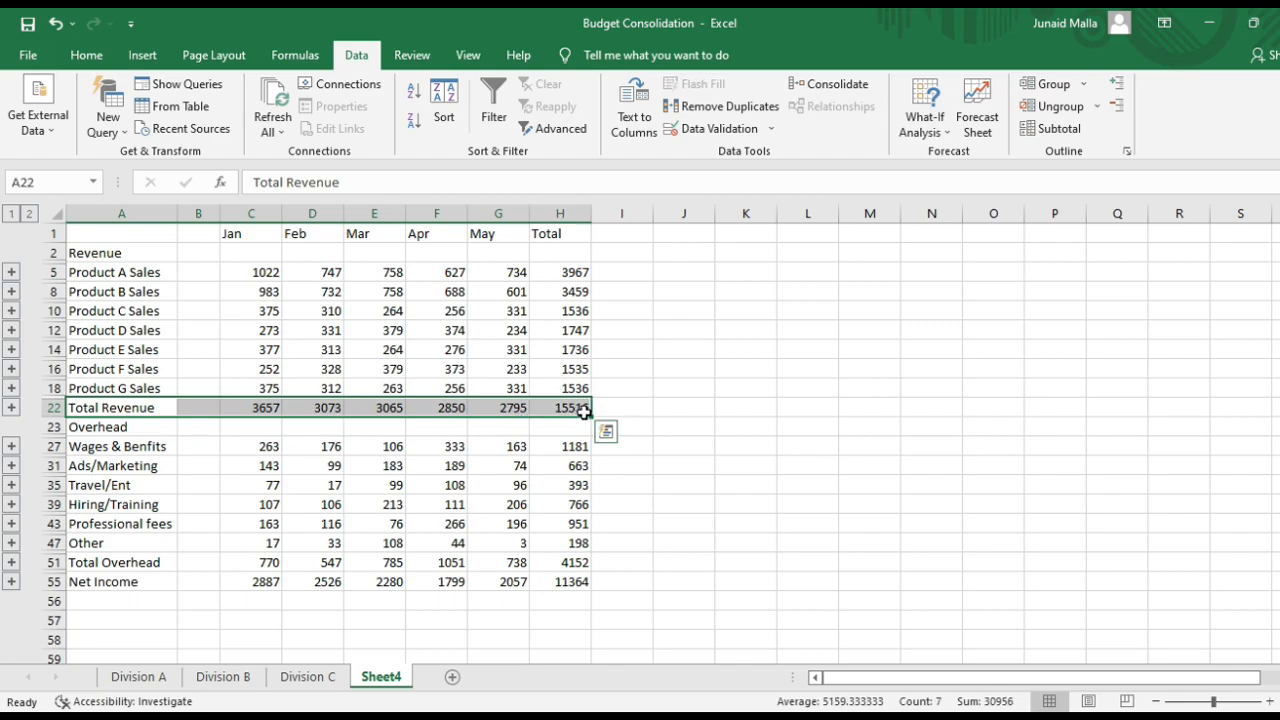
drag(110, 446, 340, 504)
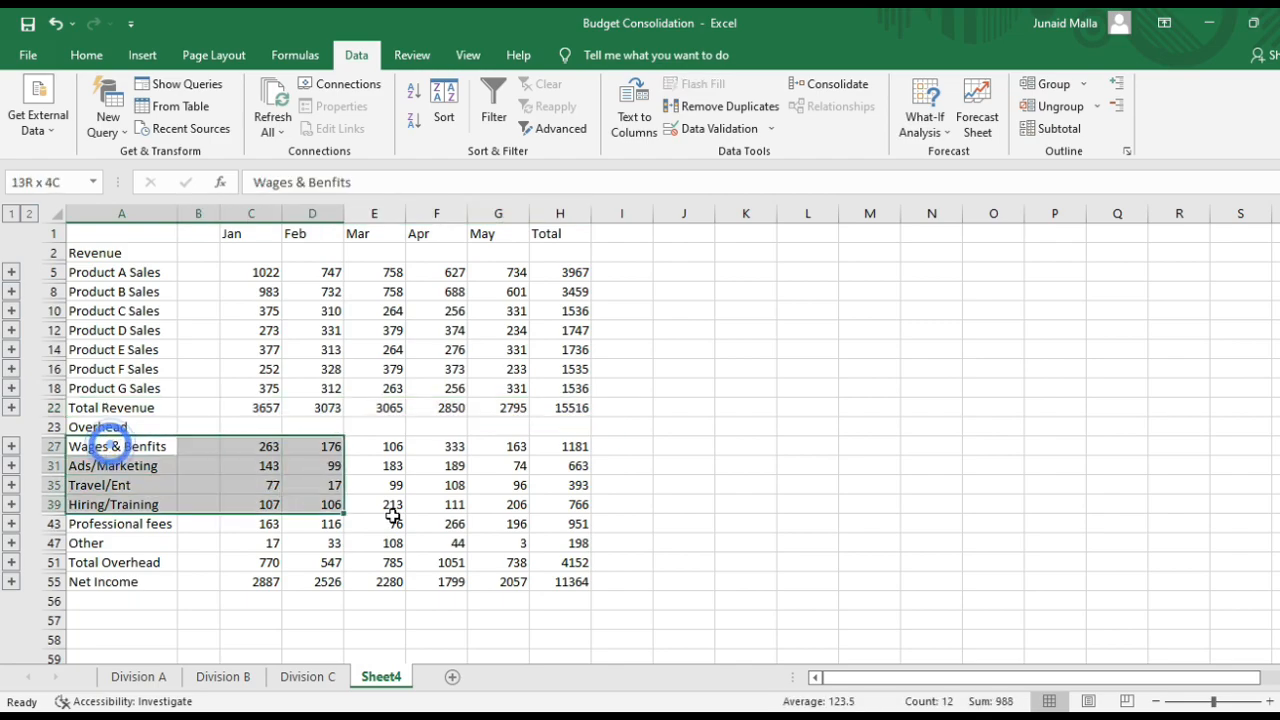
drag(100, 446, 575, 562)
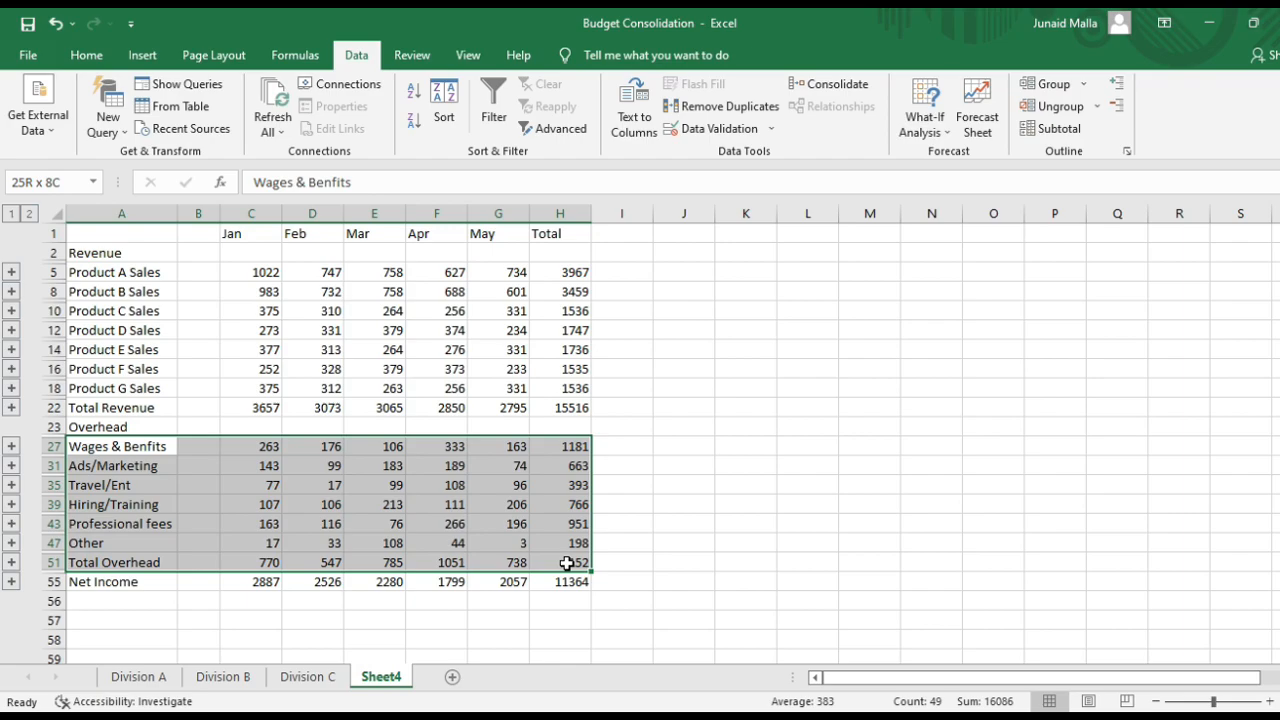